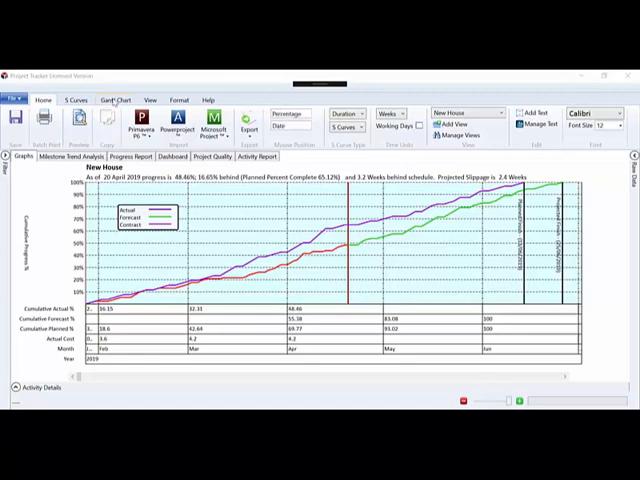
Show the Gantt Chart ribbon's display options for the New House project.
left_click(116, 100)
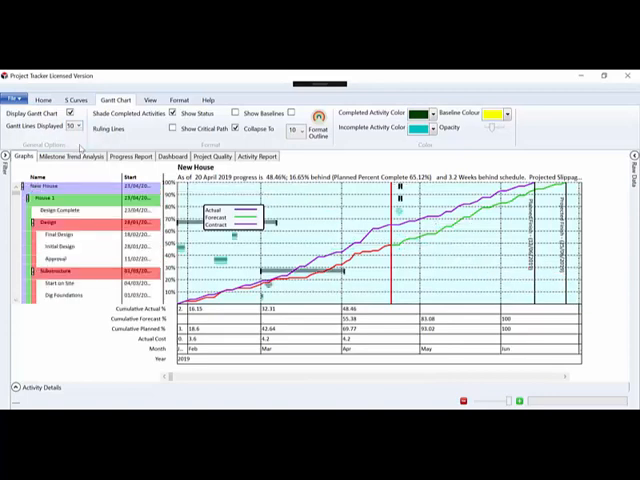
mouse_move(180, 236)
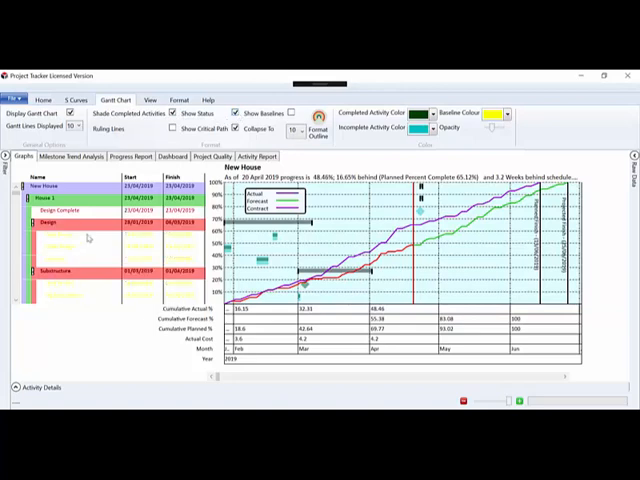
mouse_move(84, 240)
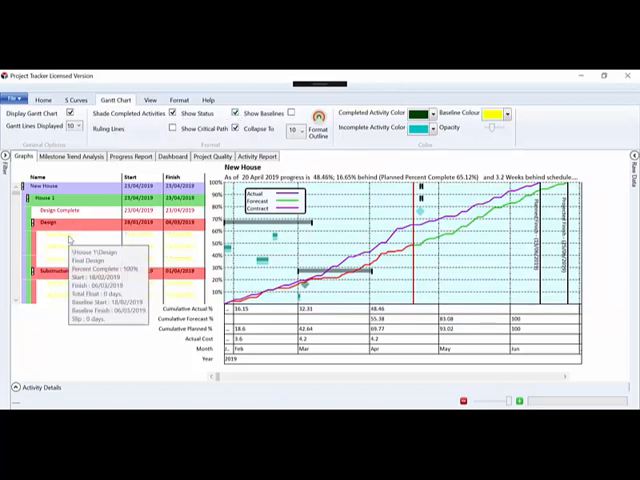
mouse_move(64, 238)
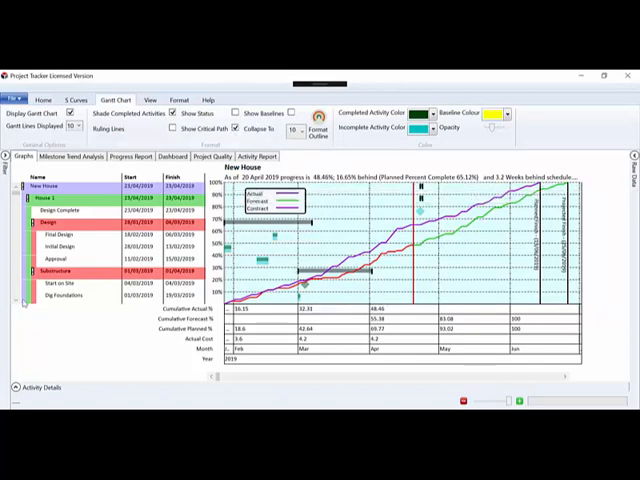
Collapse the activity list to summary levels and bring up the Level 1-8 bar colour settings.
scroll("down", 3)
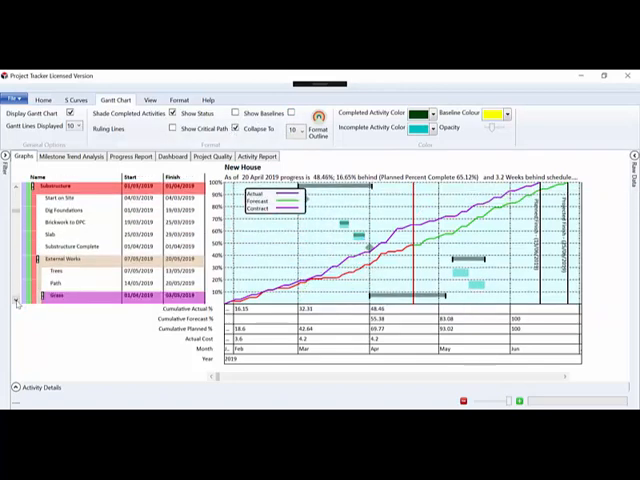
scroll("down", 3)
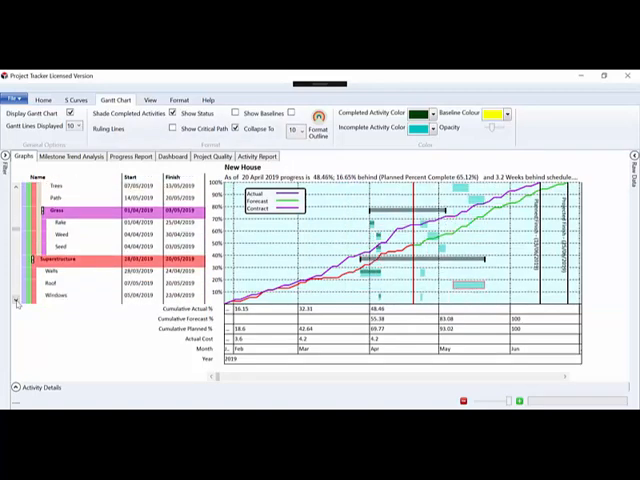
left_click(16, 302)
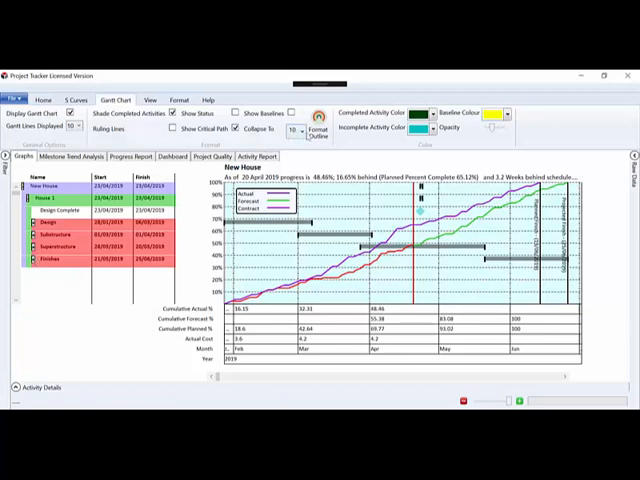
left_click(300, 130)
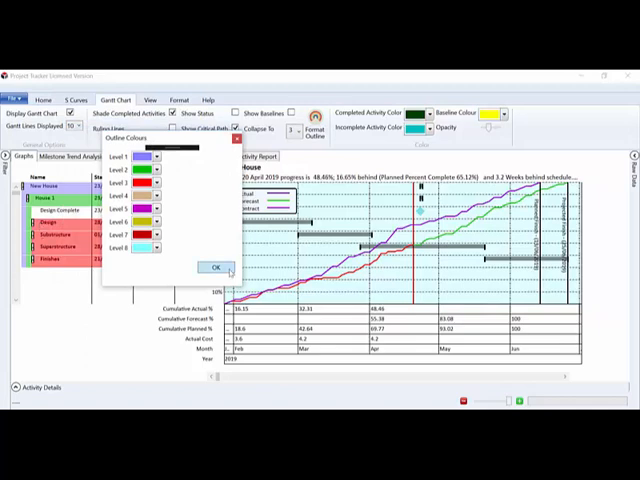
Confirm the level colour choices with OK, returning to the collapsed activity list.
left_click(216, 268)
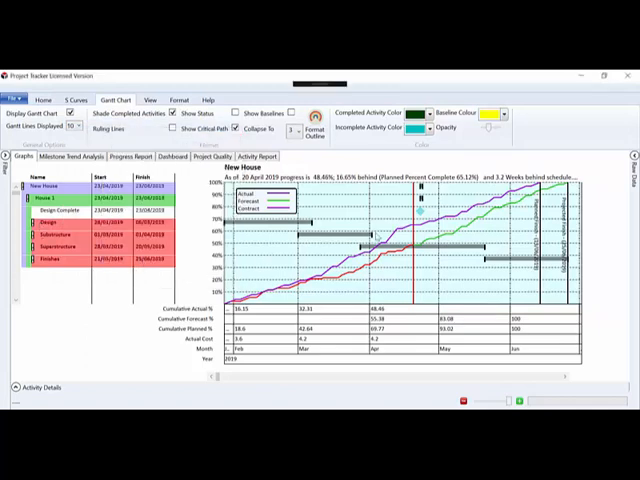